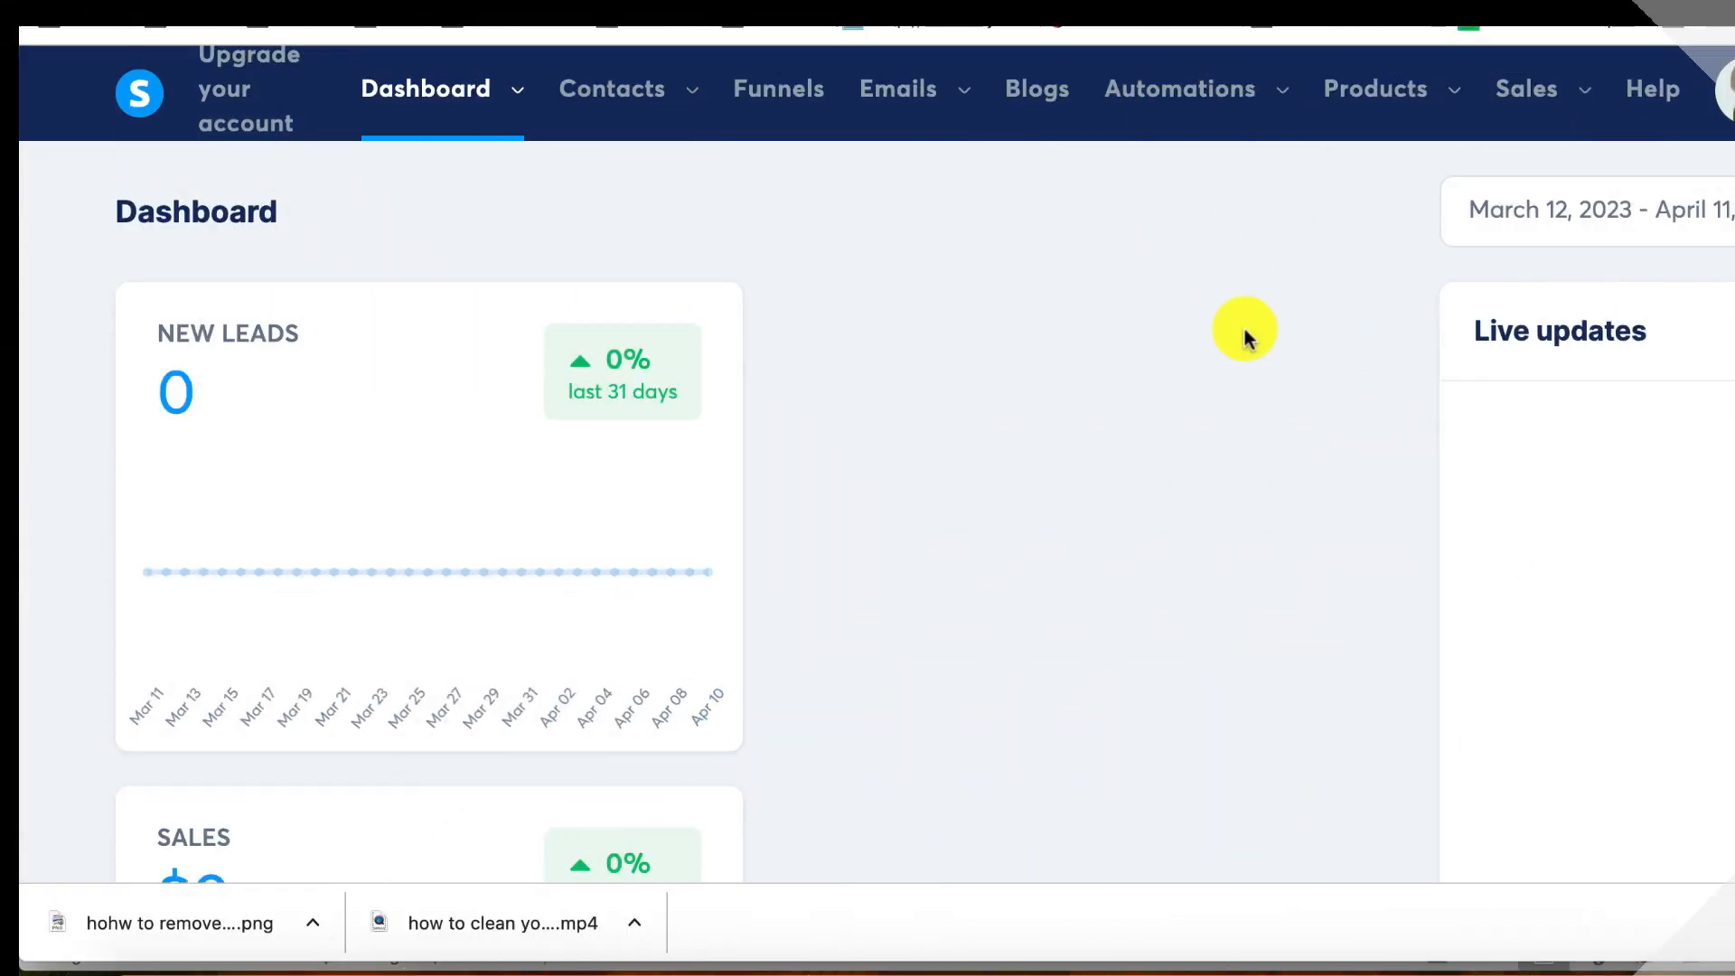
- Navigate from the dashboard to the Contacts list via the top navigation
left_click(613, 90)
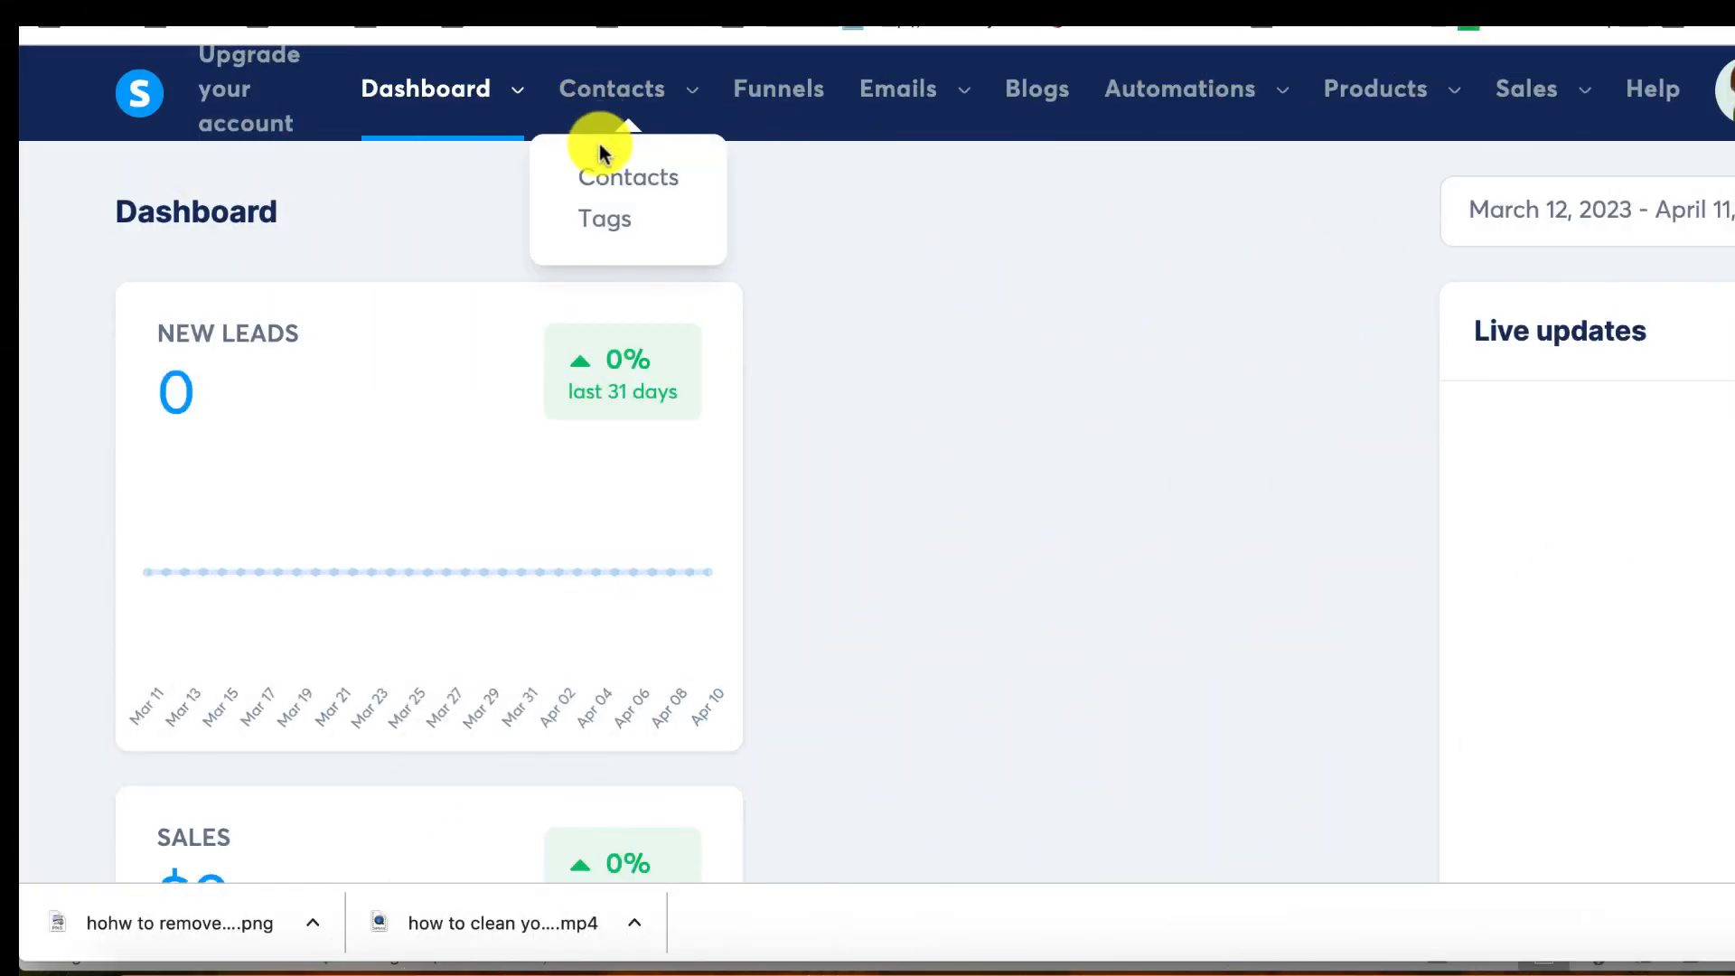
left_click(627, 178)
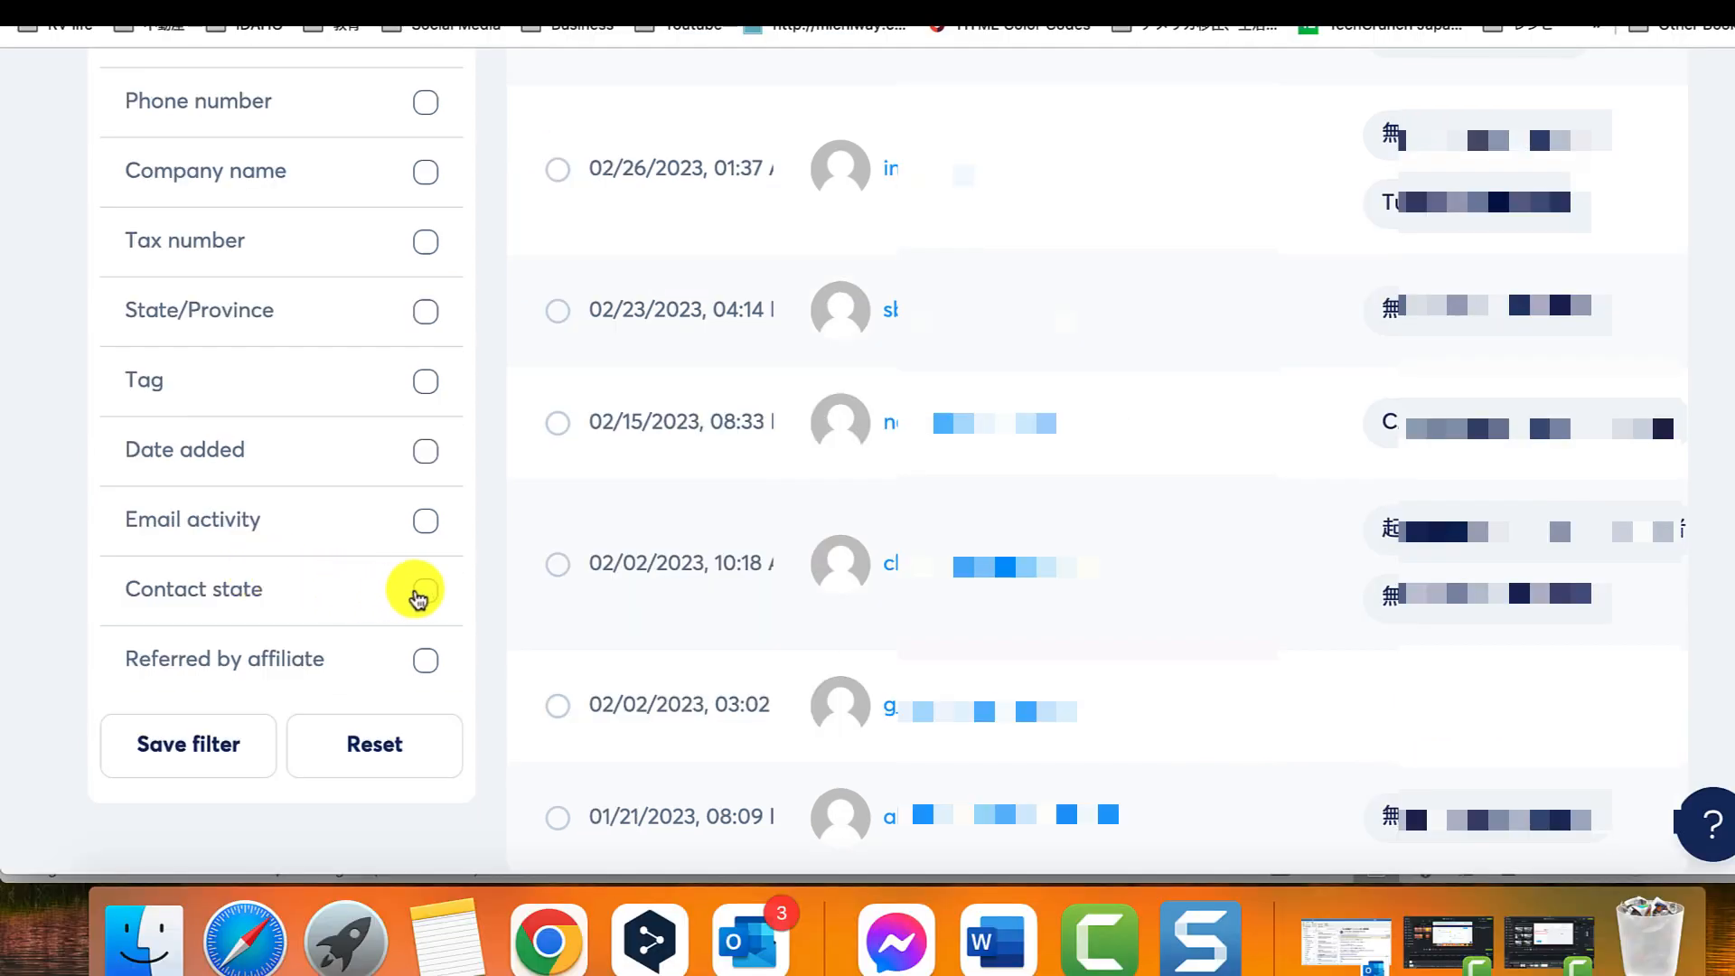
- Add a Contact state filter and reveal its list of states
left_click(424, 589)
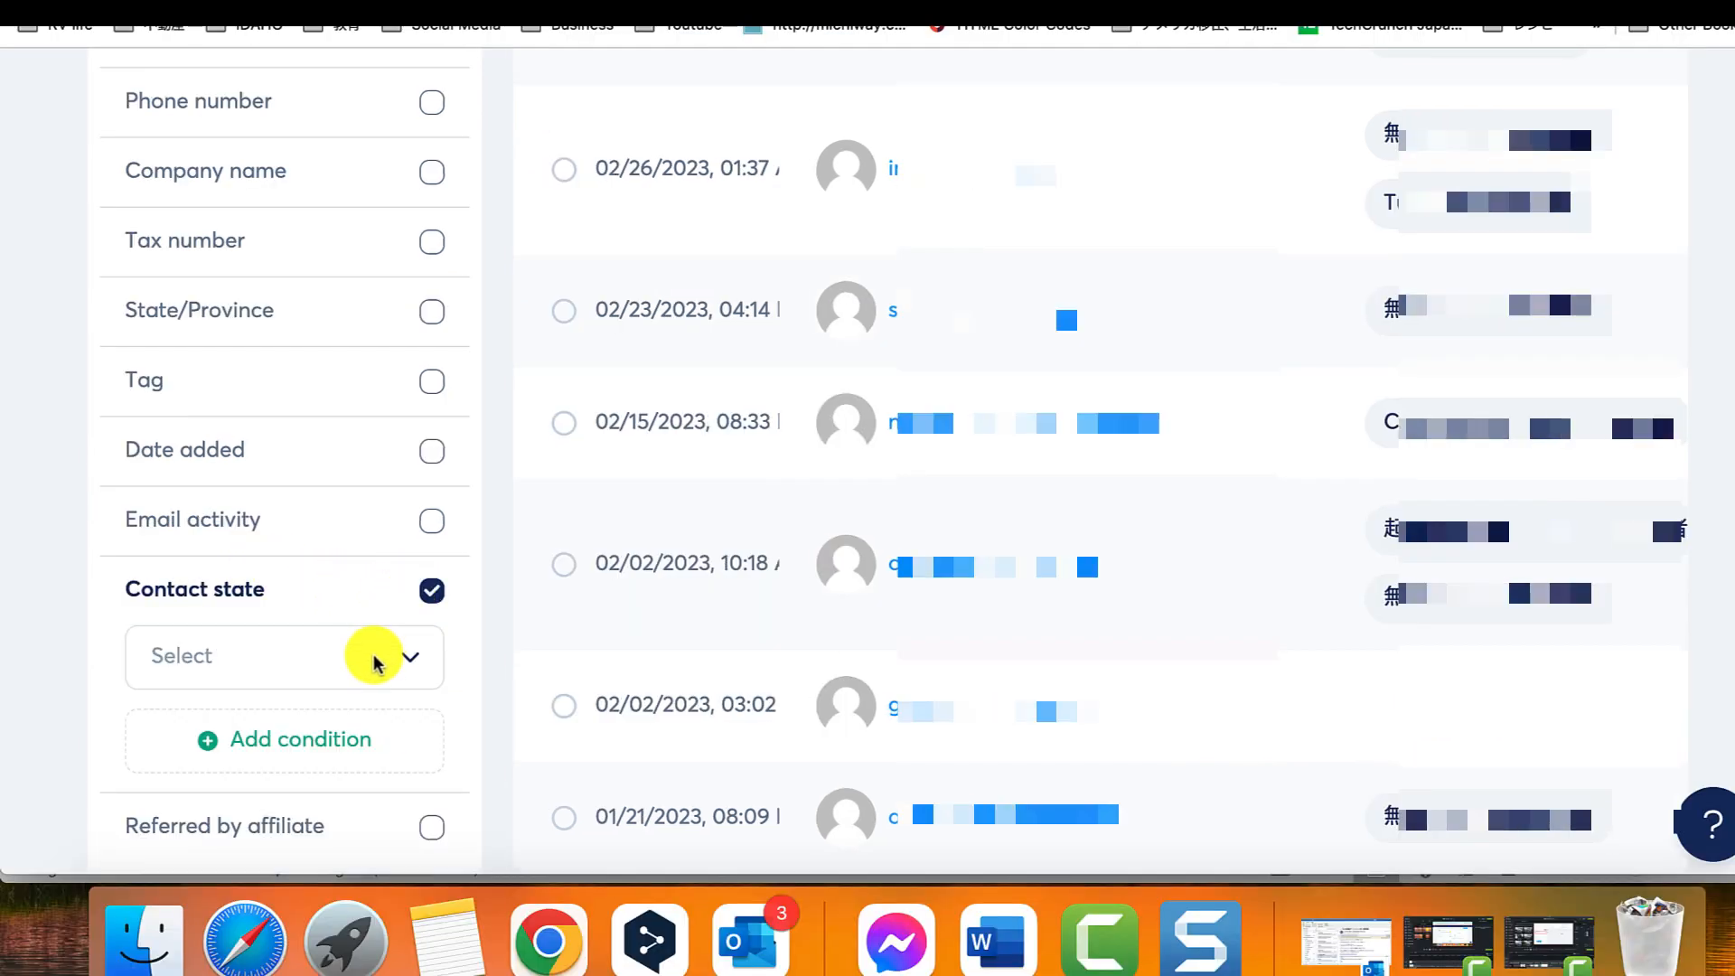
left_click(283, 654)
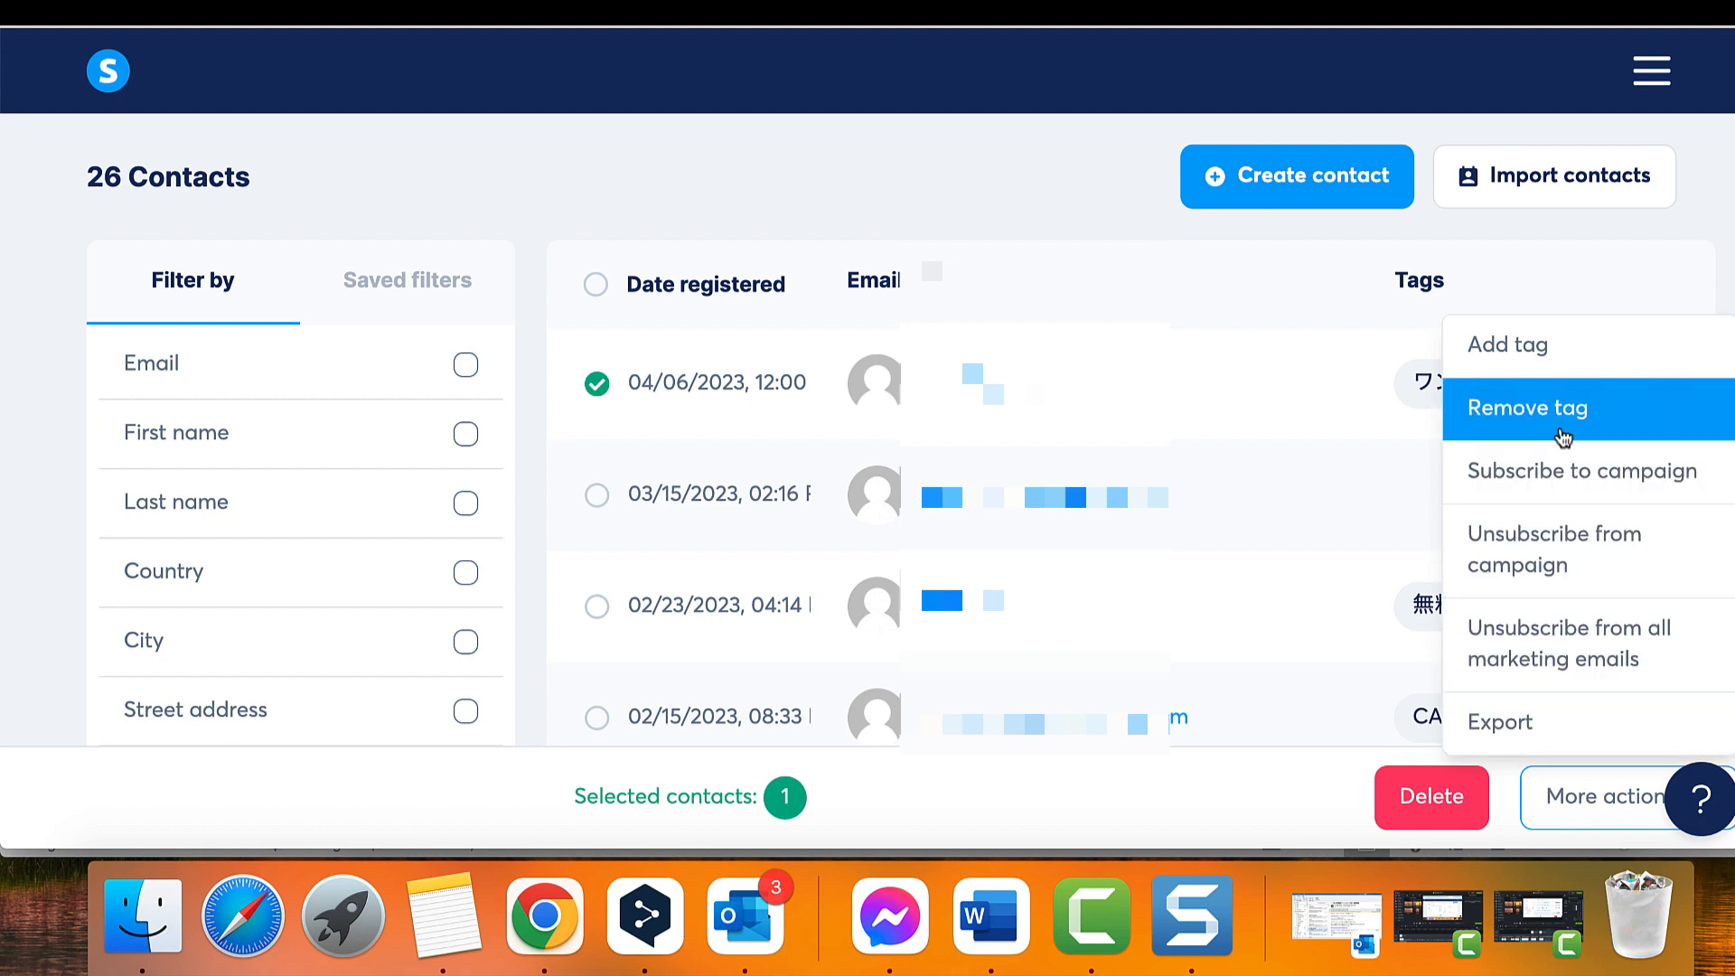
mouse_move(1579, 470)
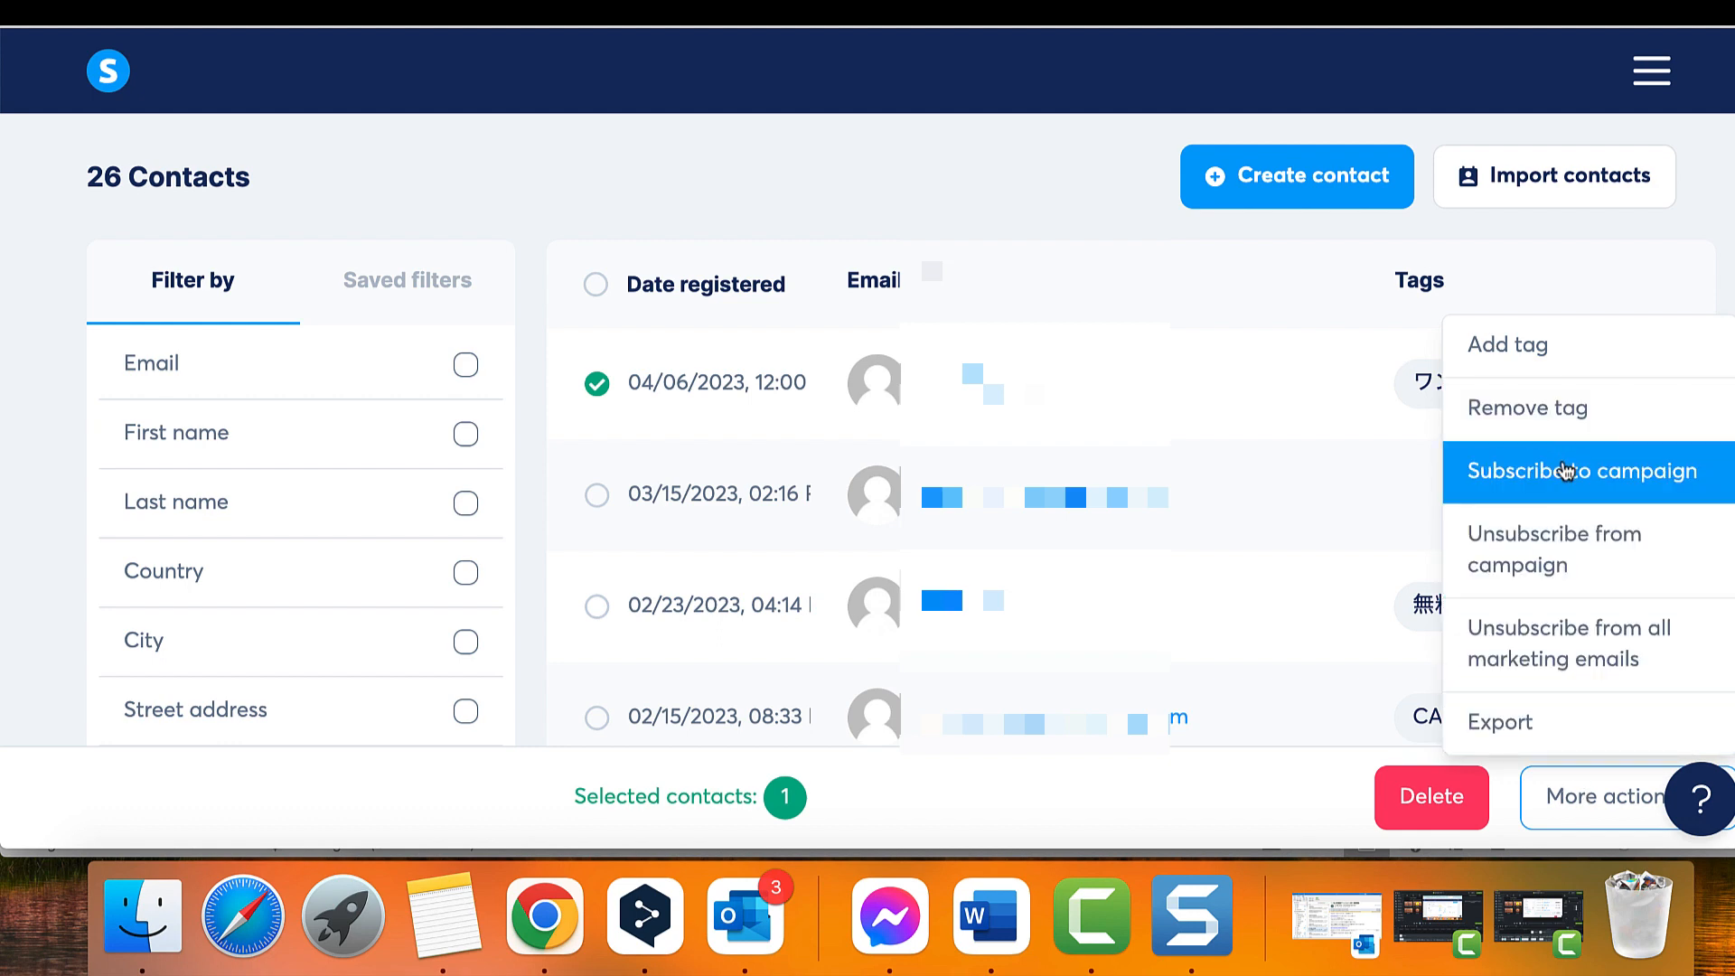